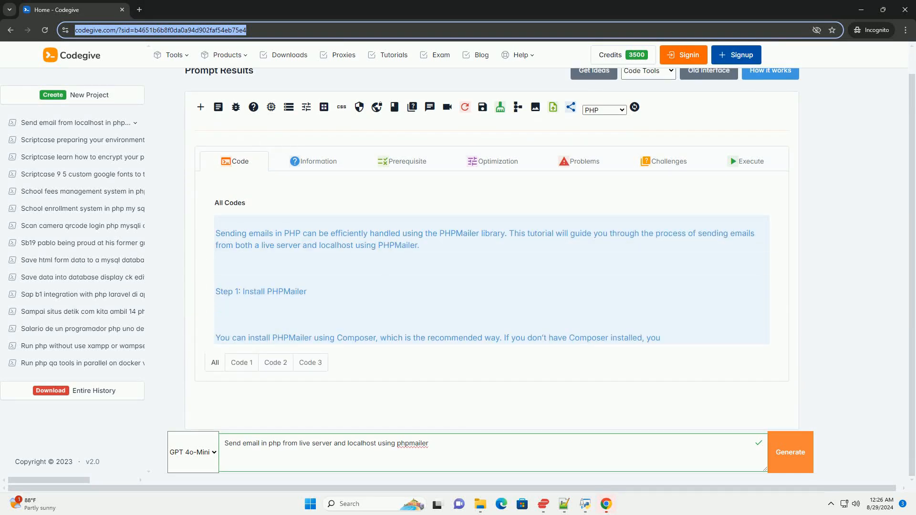
scroll(down, 3)
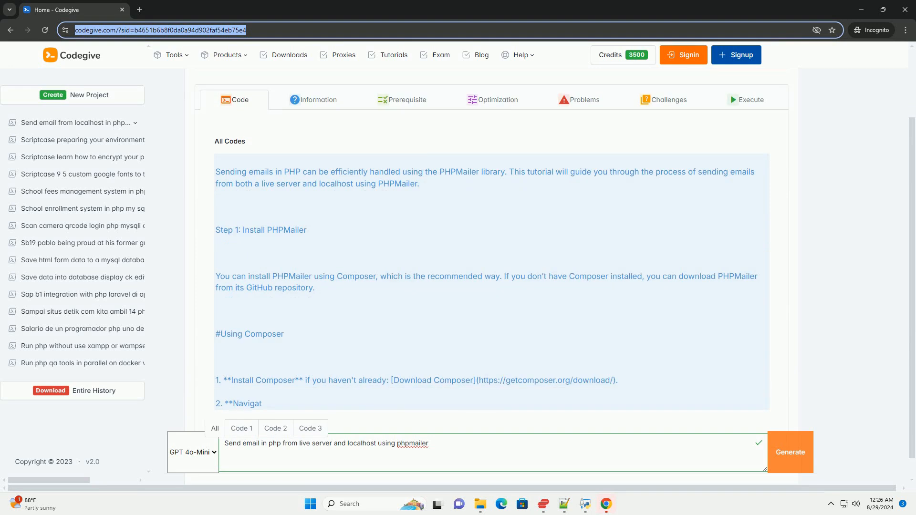
scroll(down, 3)
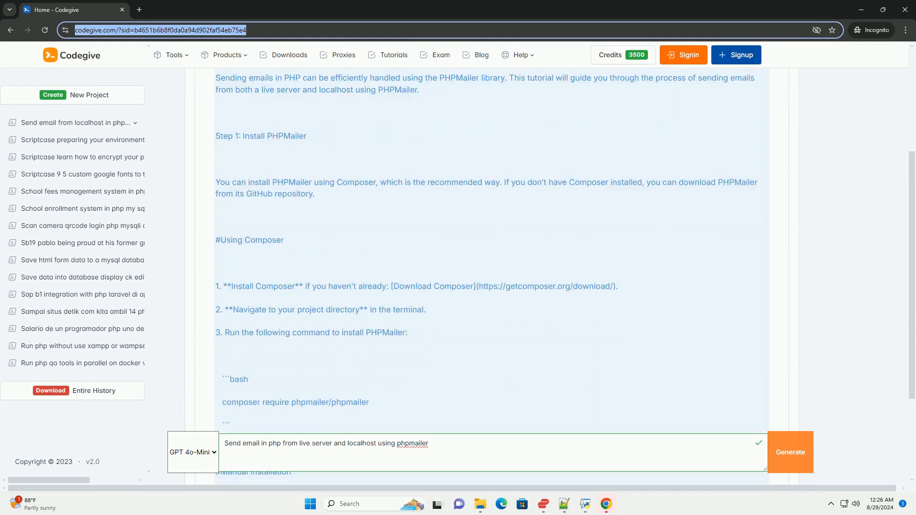
scroll(down, 3)
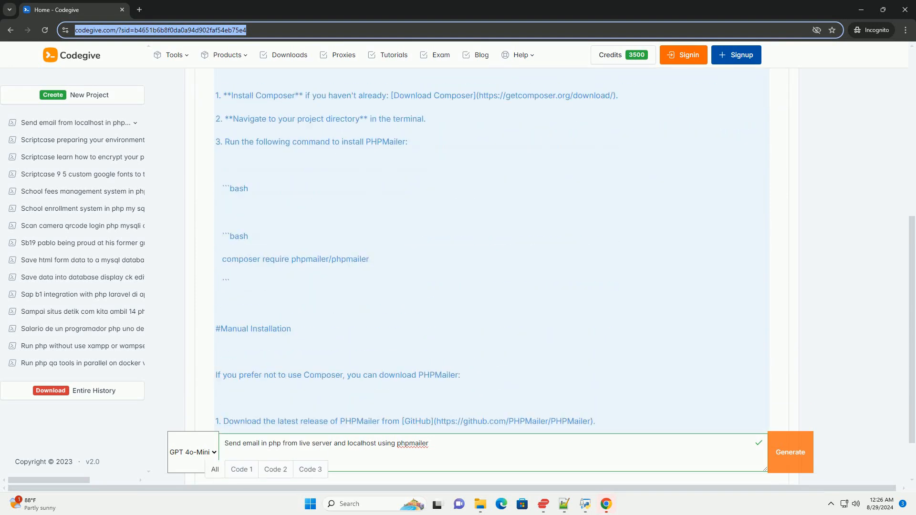
scroll(down, 3)
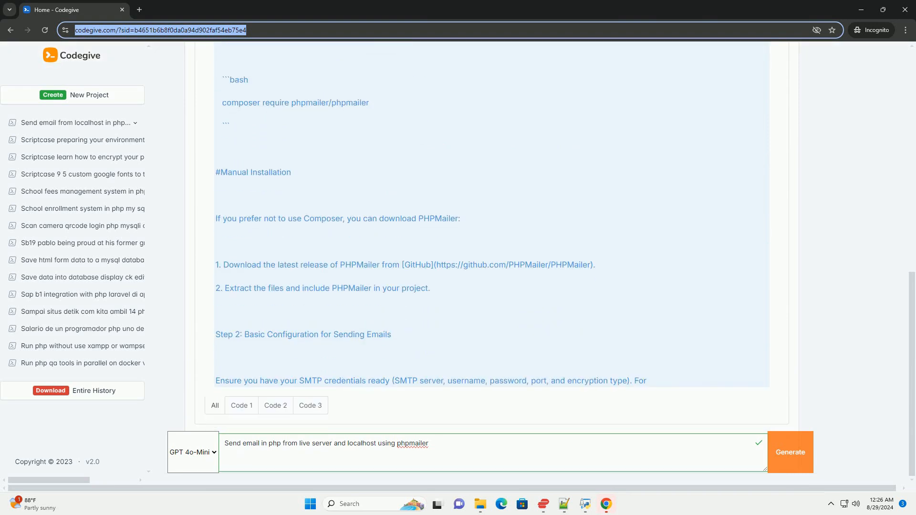
scroll(down, 3)
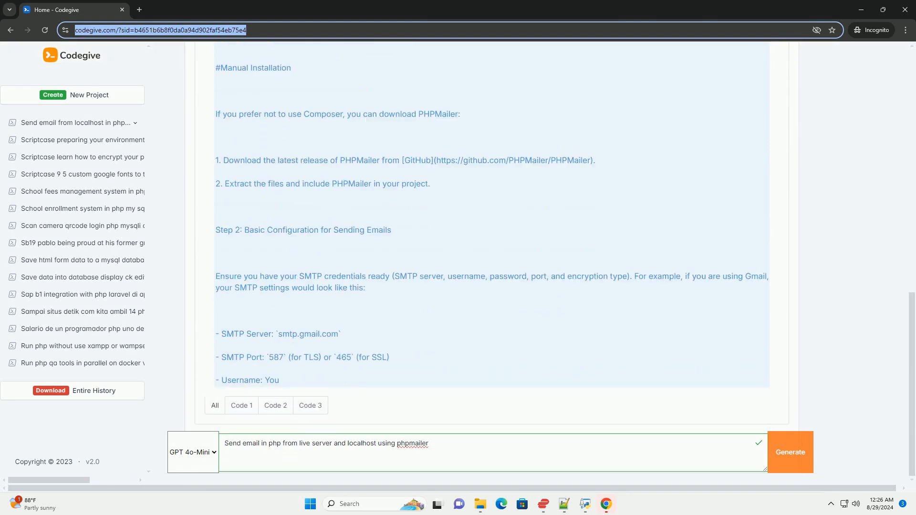
scroll(down, 3)
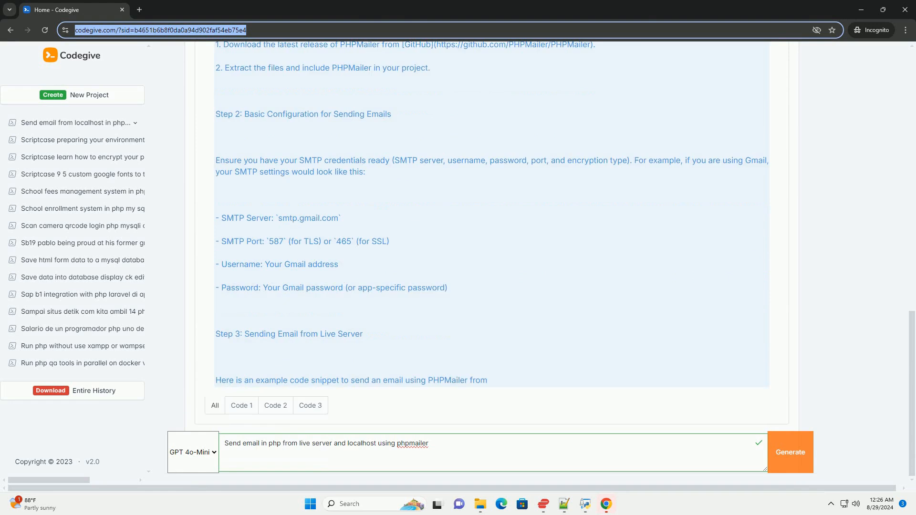
scroll(down, 3)
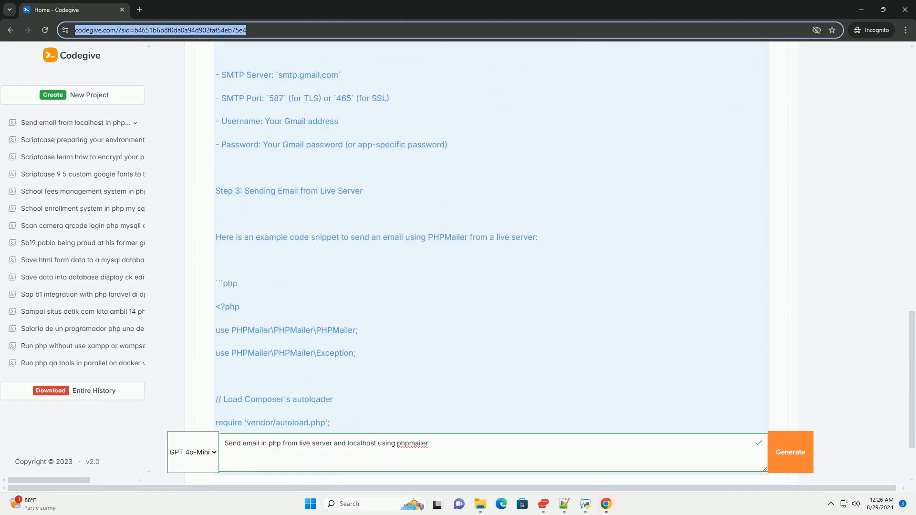
scroll(down, 3)
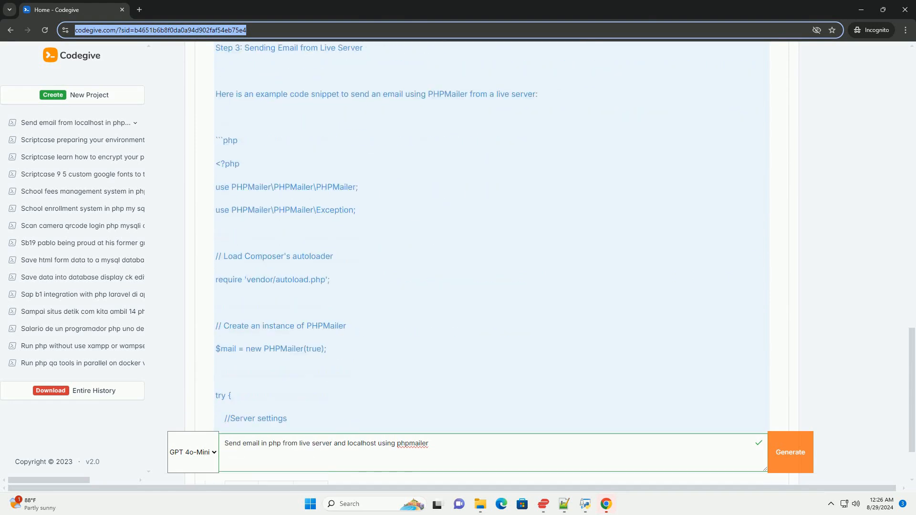
scroll(down, 3)
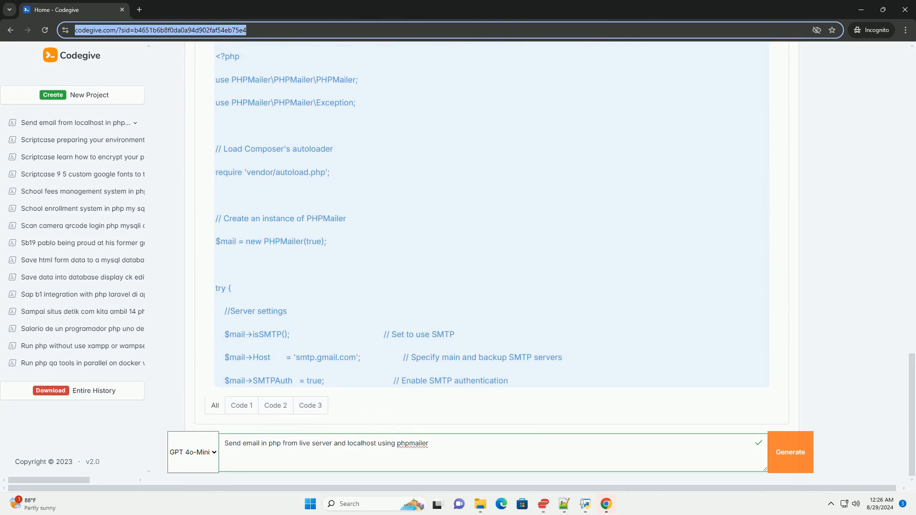
scroll(down, 3)
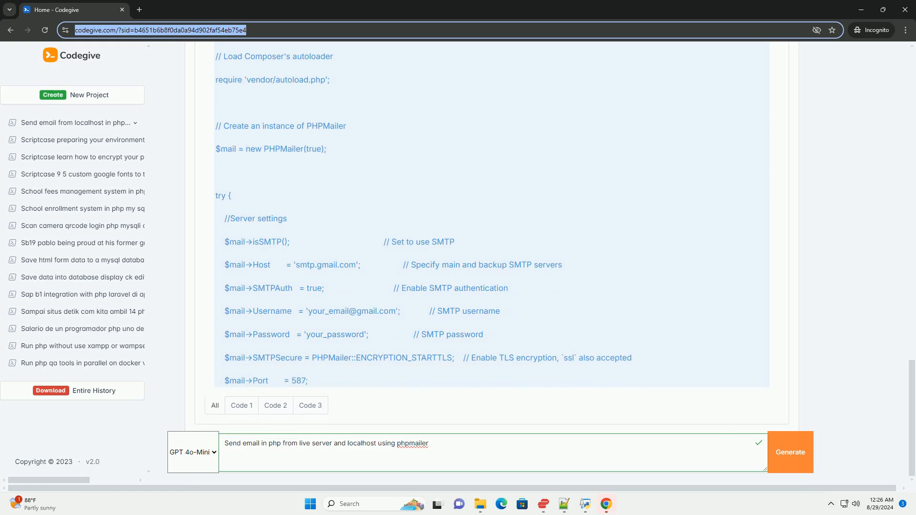
scroll(down, 3)
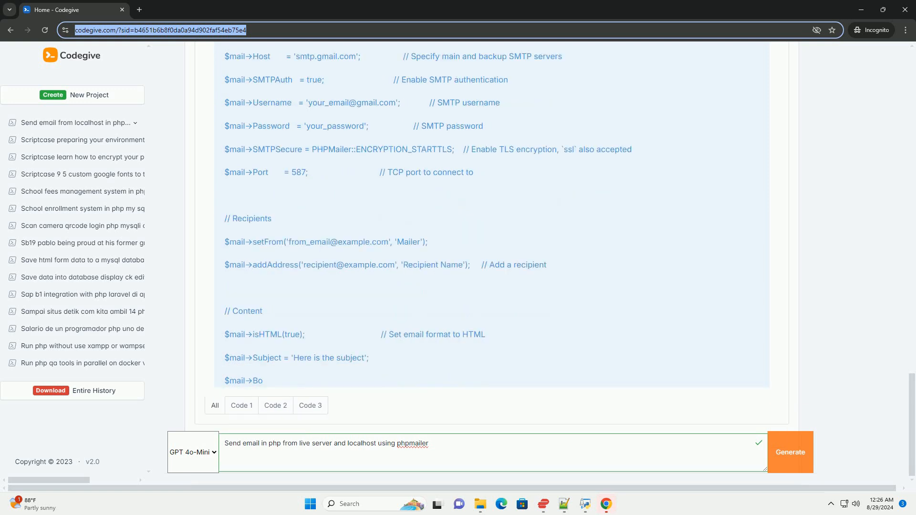
scroll(down, 3)
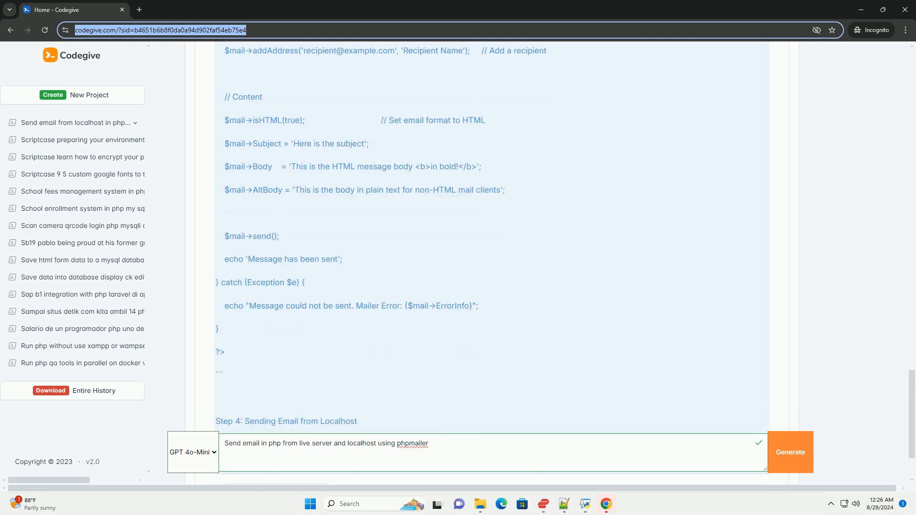
scroll(down, 3)
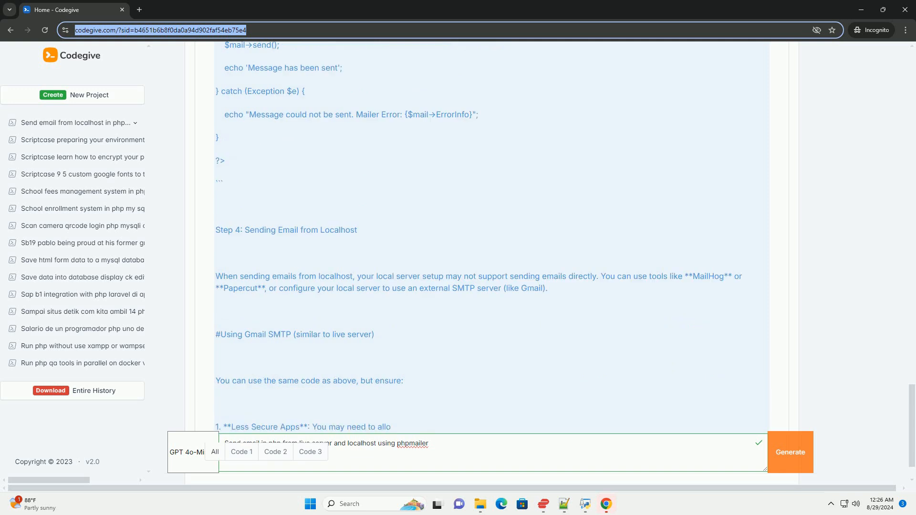
scroll(down, 3)
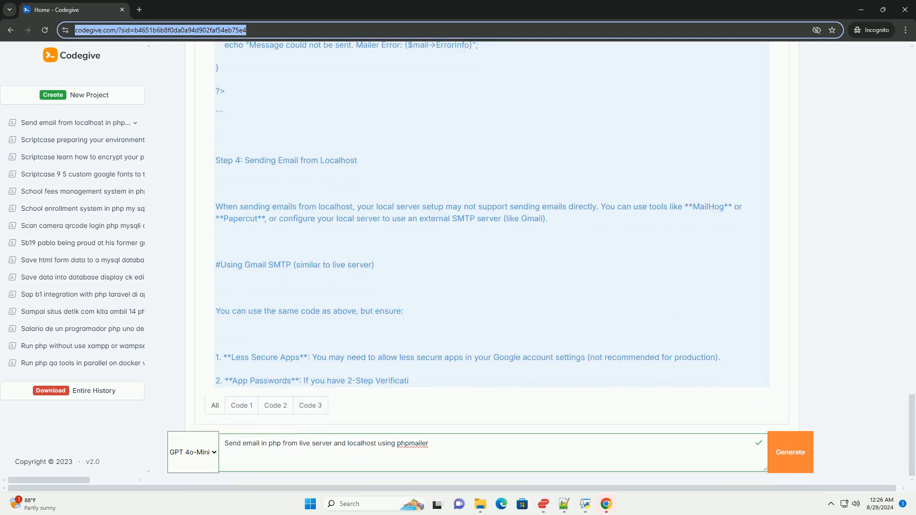
scroll(down, 3)
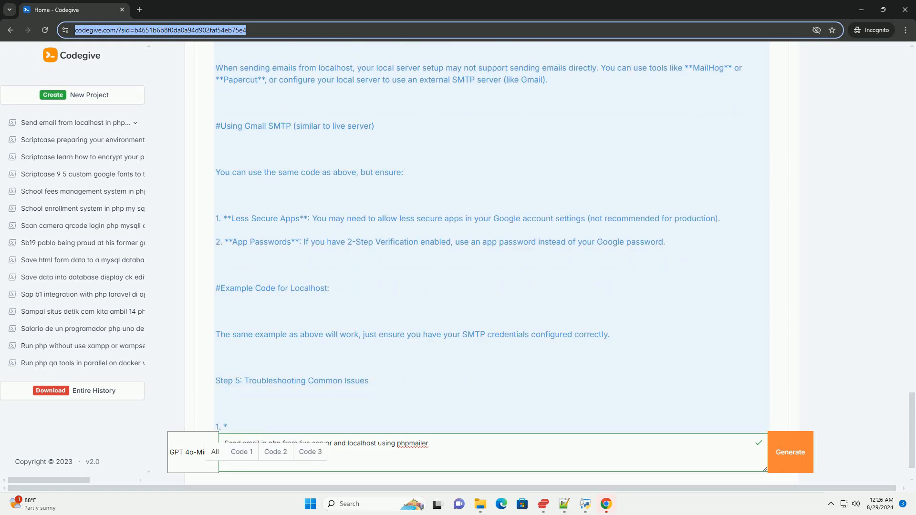
scroll(down, 3)
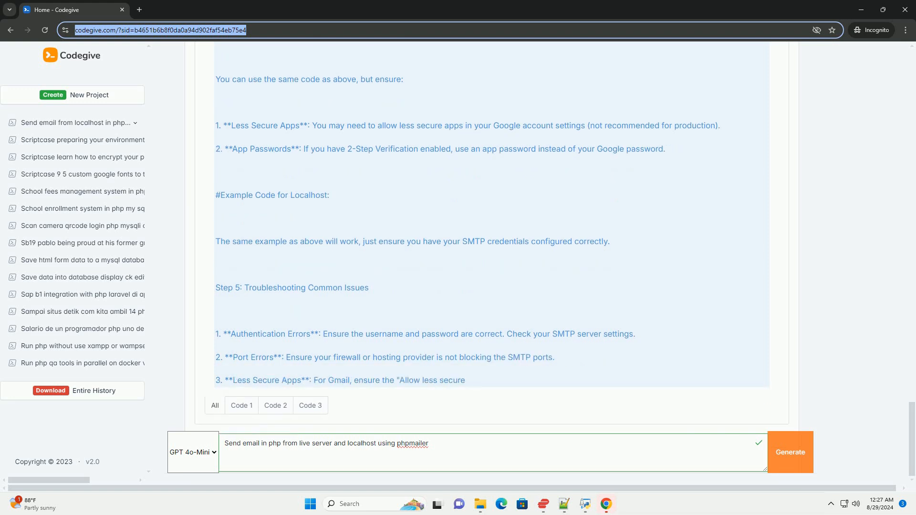
scroll(down, 3)
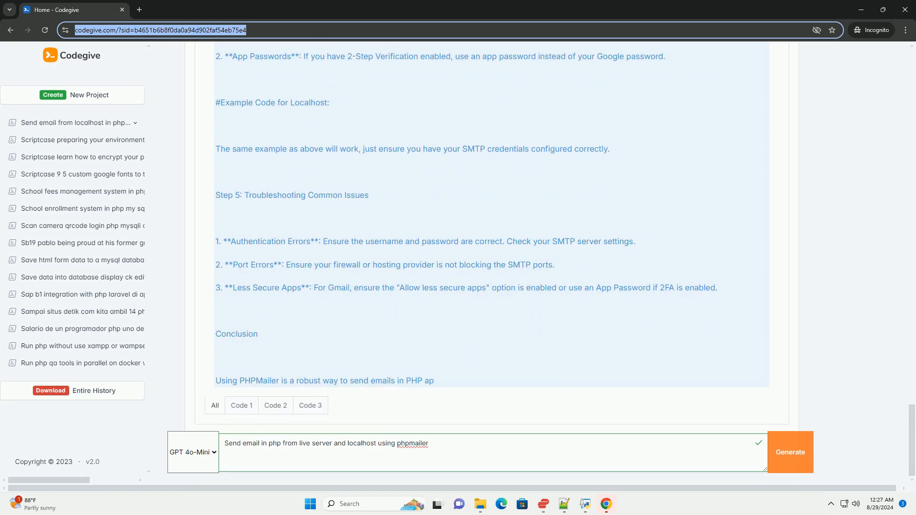
scroll(down, 3)
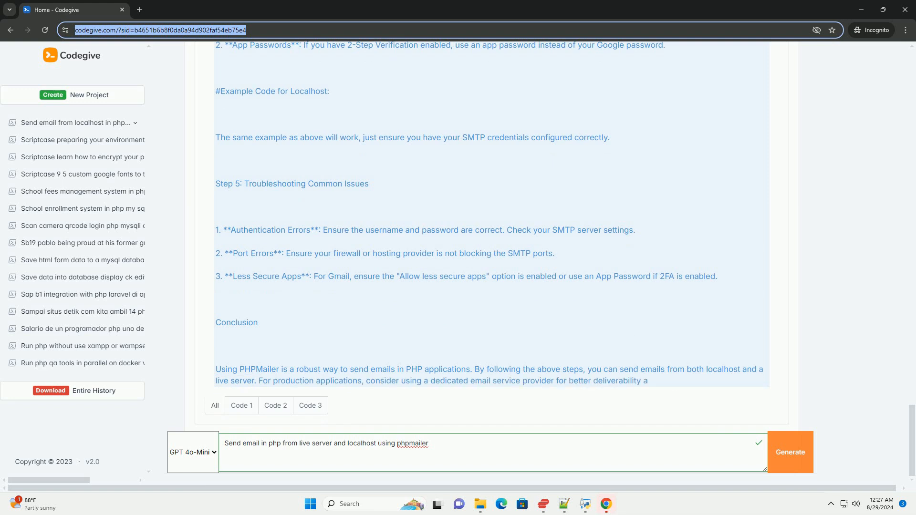